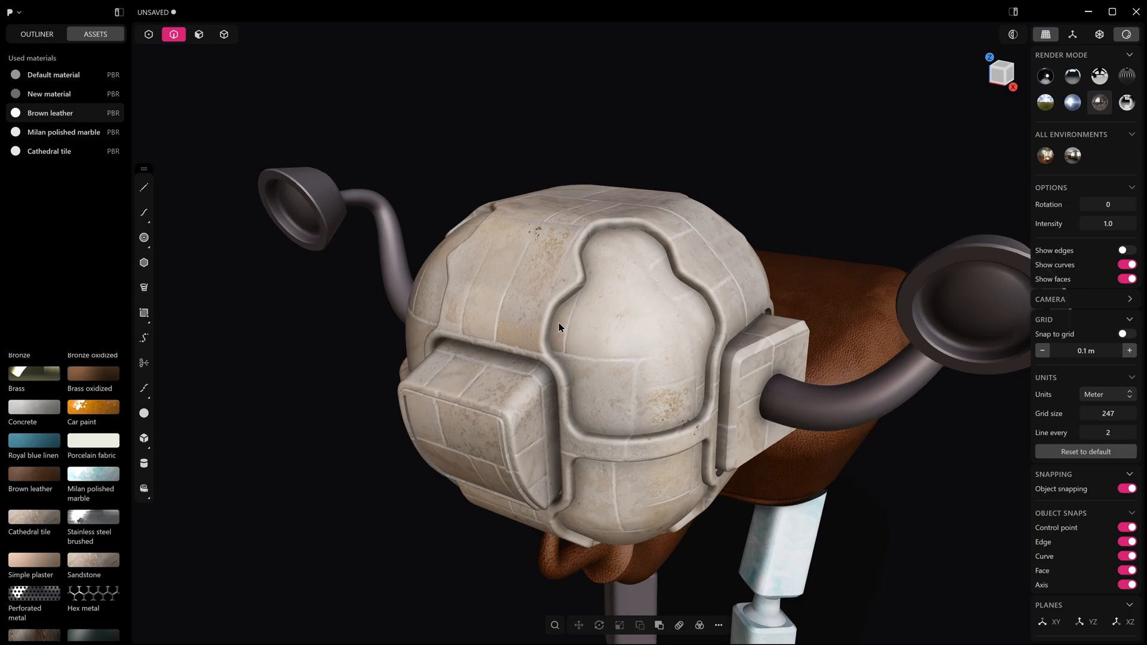
- Show the OBJ export options with the triangulated mesh preview over the robot head
left_click(224, 34)
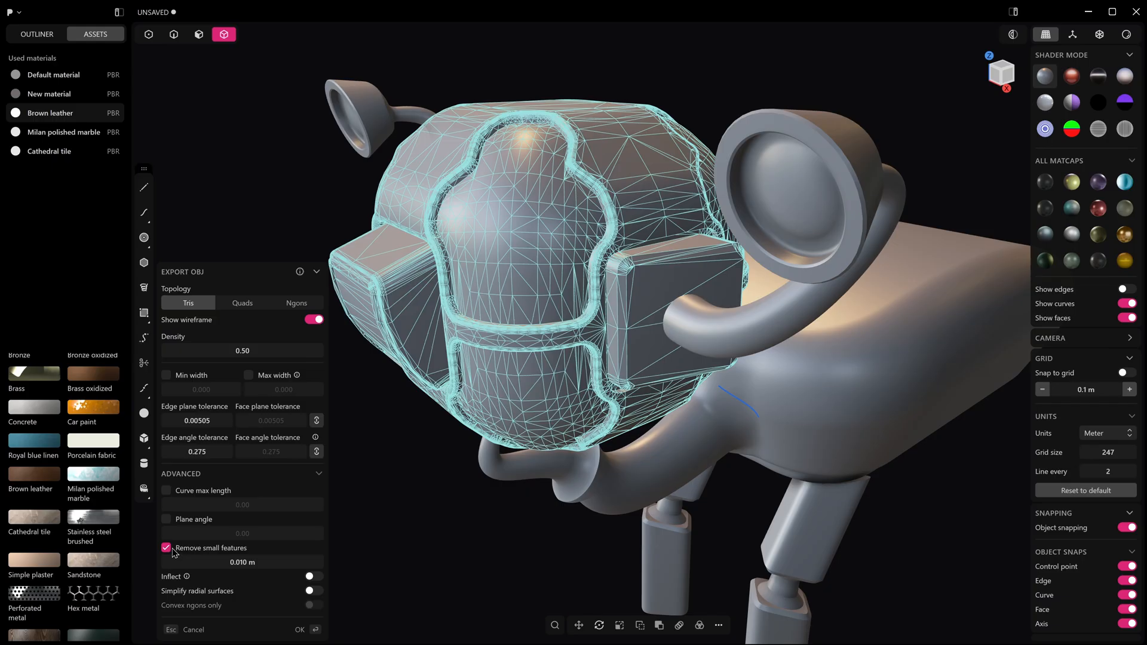
- Toggle 'Remove small features' off and back on, then close the OBJ export panel
left_click(166, 548)
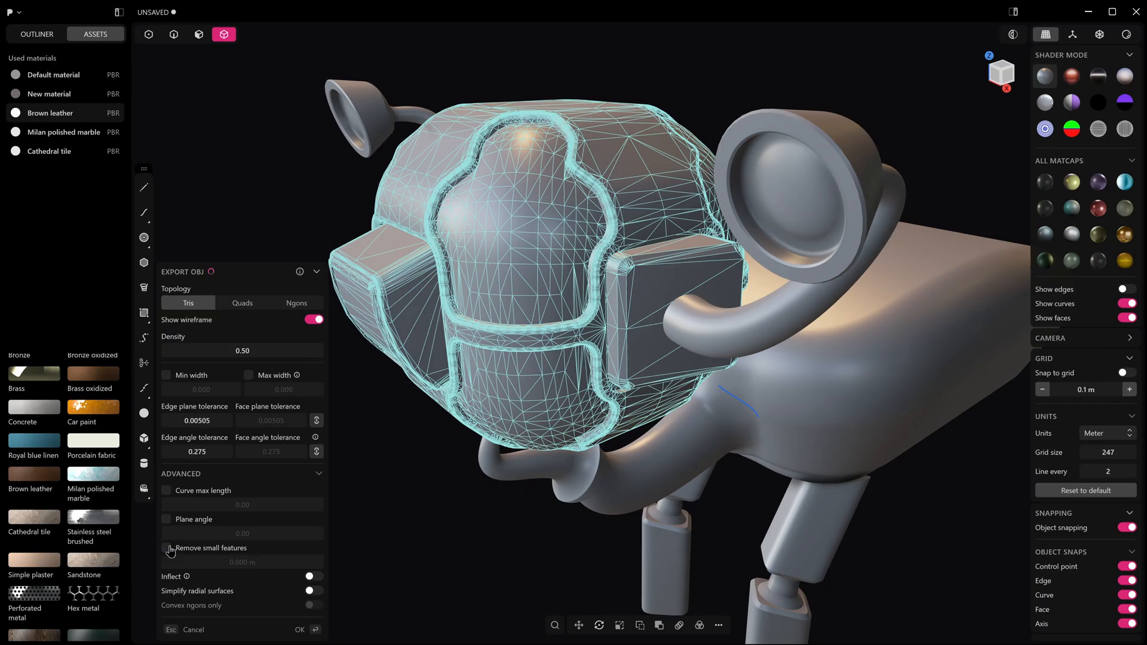
left_click(167, 548)
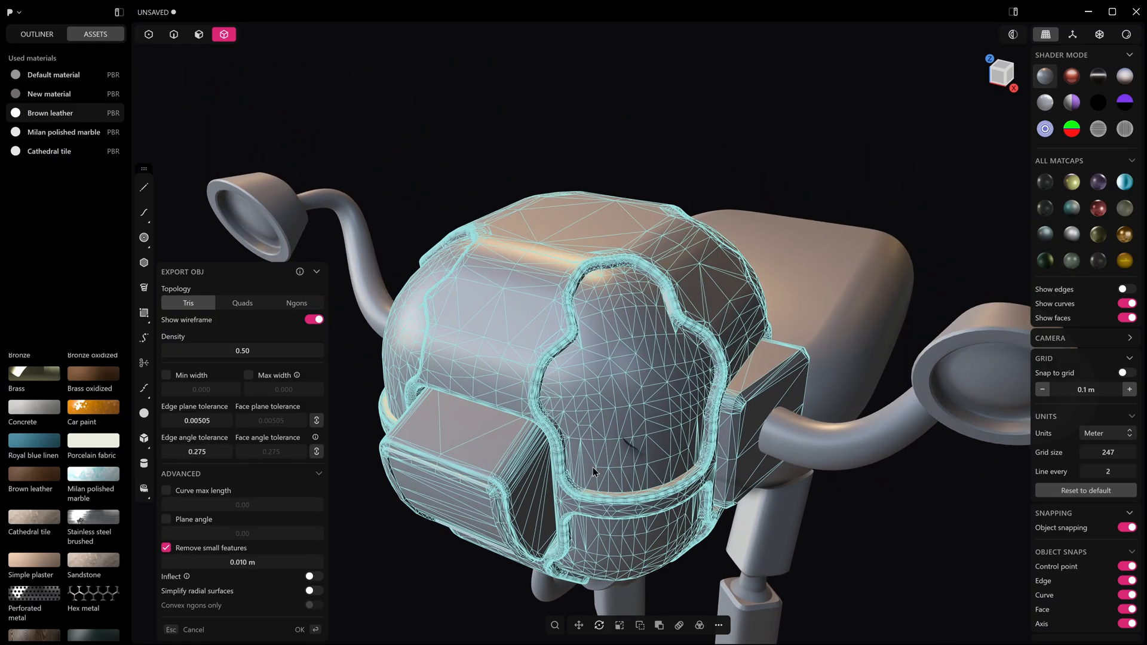
left_click(296, 303)
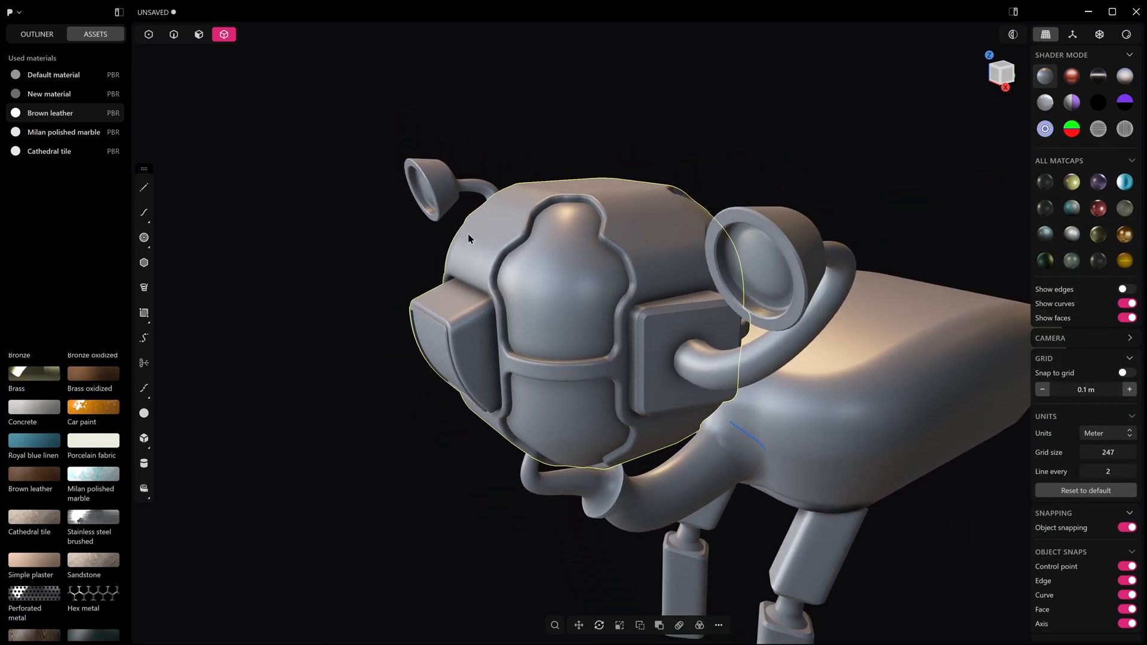
left_click(173, 35)
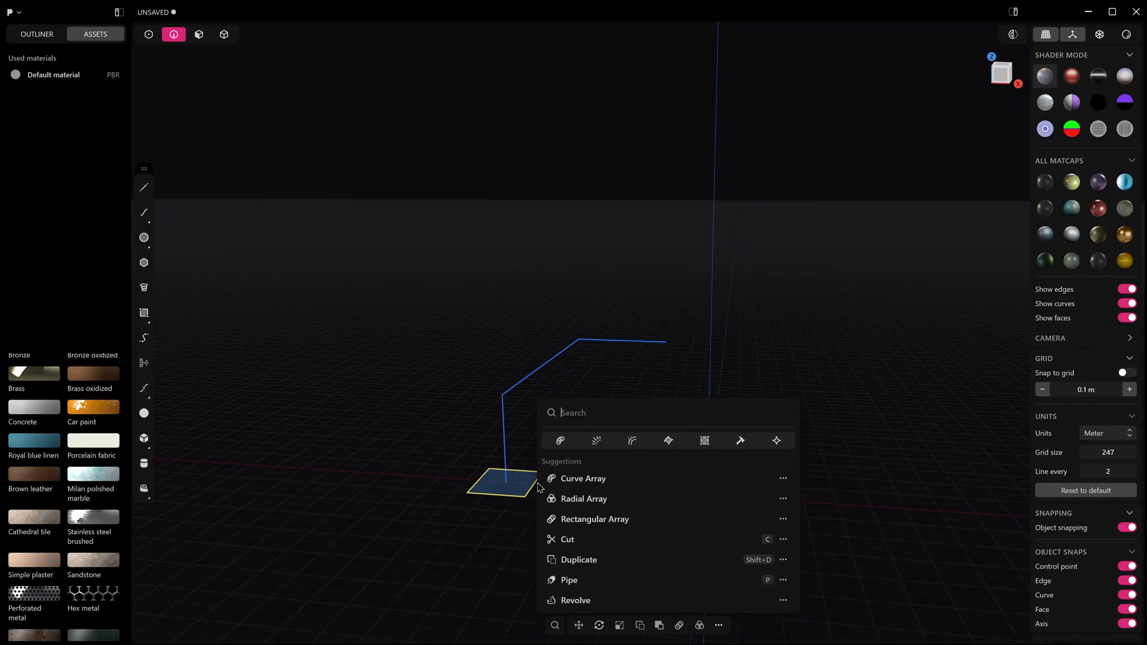
- Sweep the square profile along the bent path with rounded corners, then use the result's context menu
type("swee")
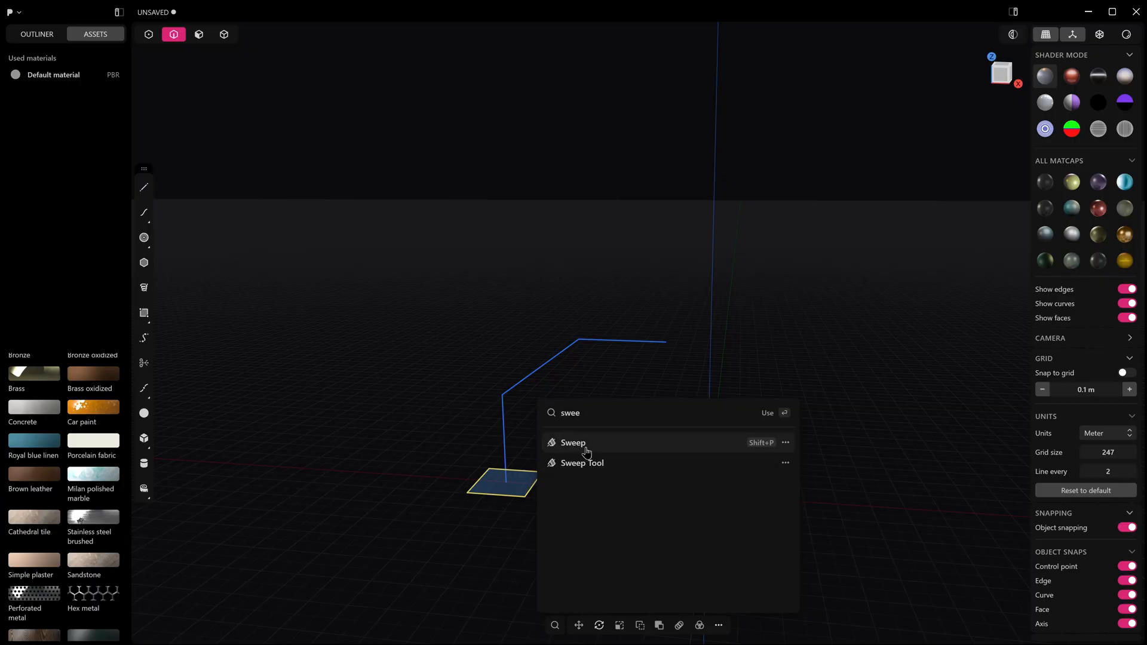
left_click(573, 442)
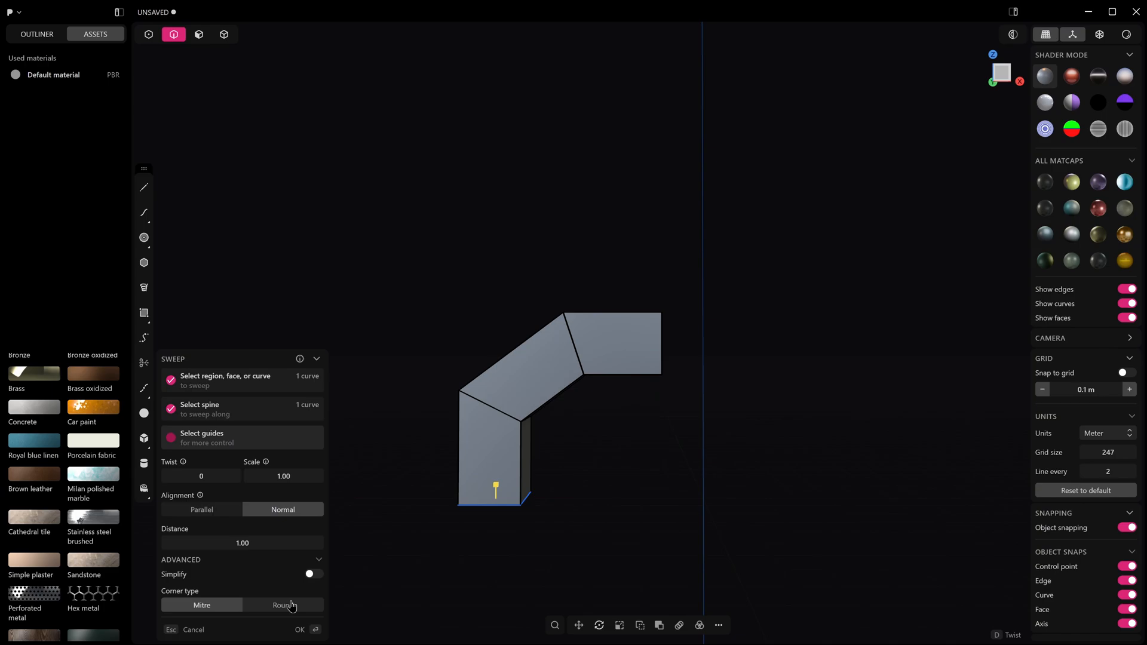
left_click(282, 605)
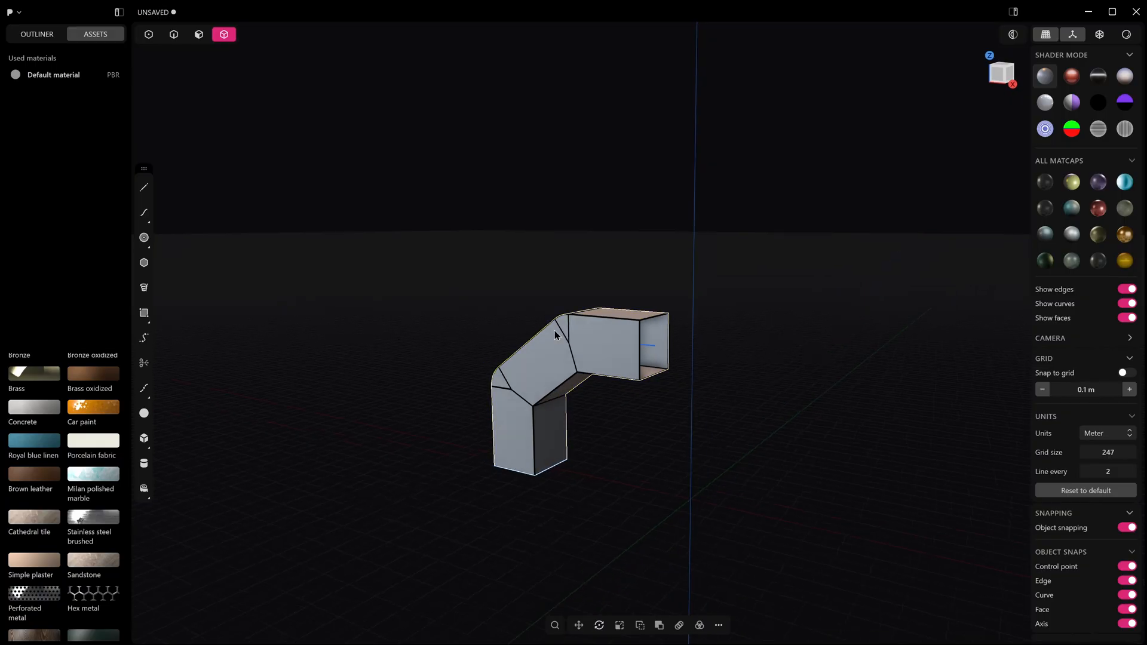
right_click(555, 336)
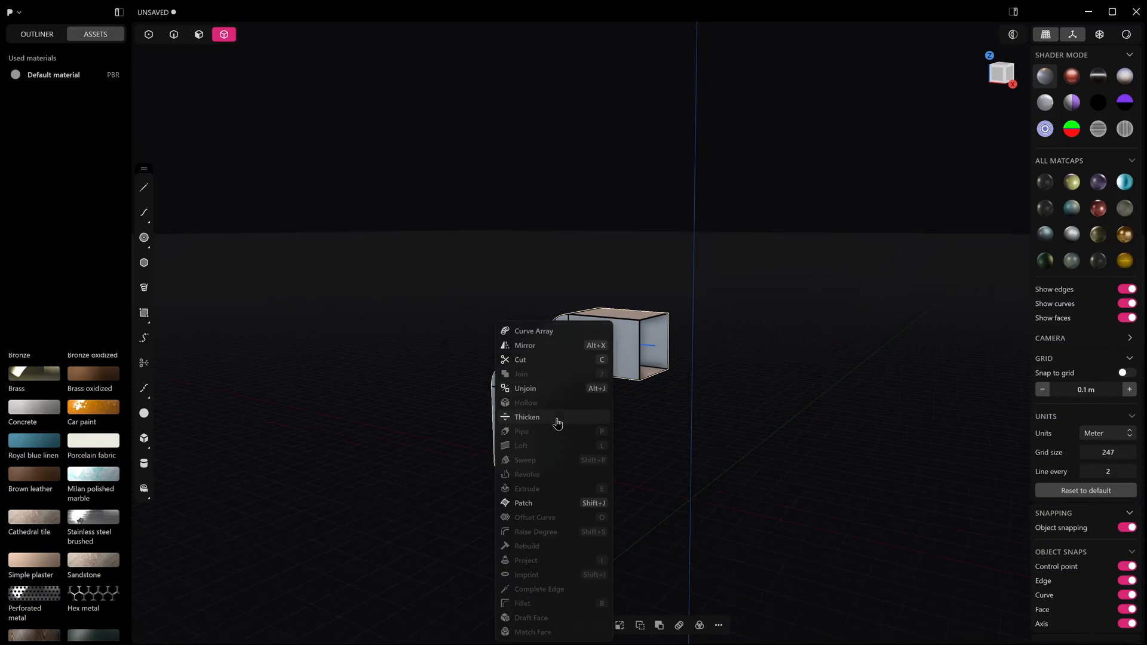
left_click(526, 417)
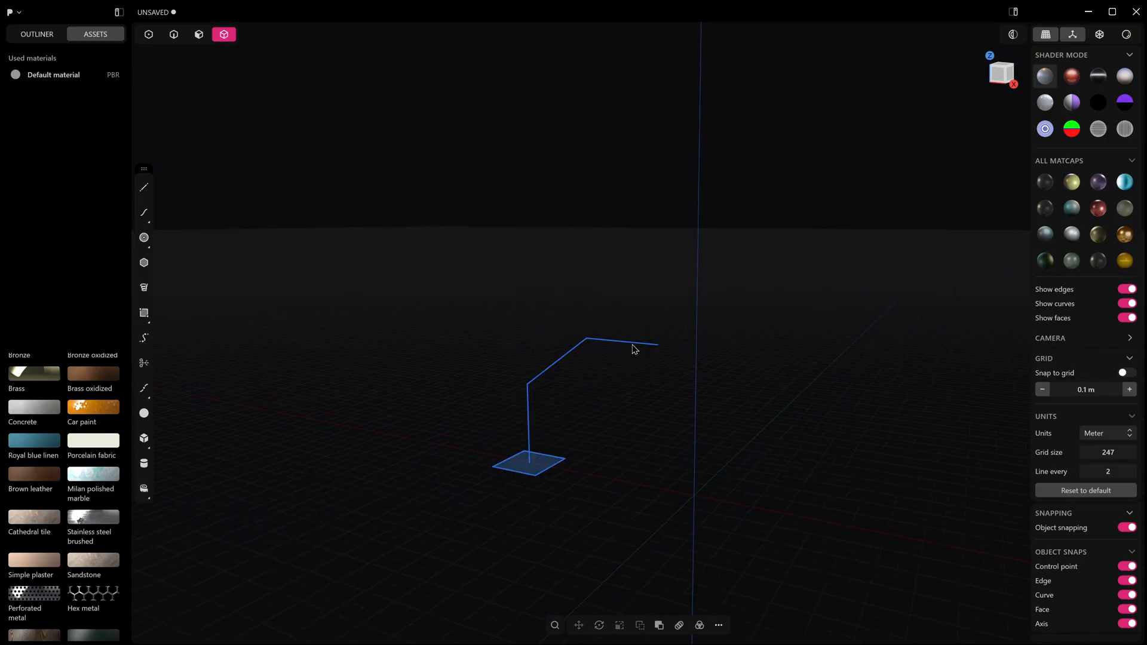
- Remove the swept duct and draw a pointed petal curve above a small circle in Top view
left_click(144, 212)
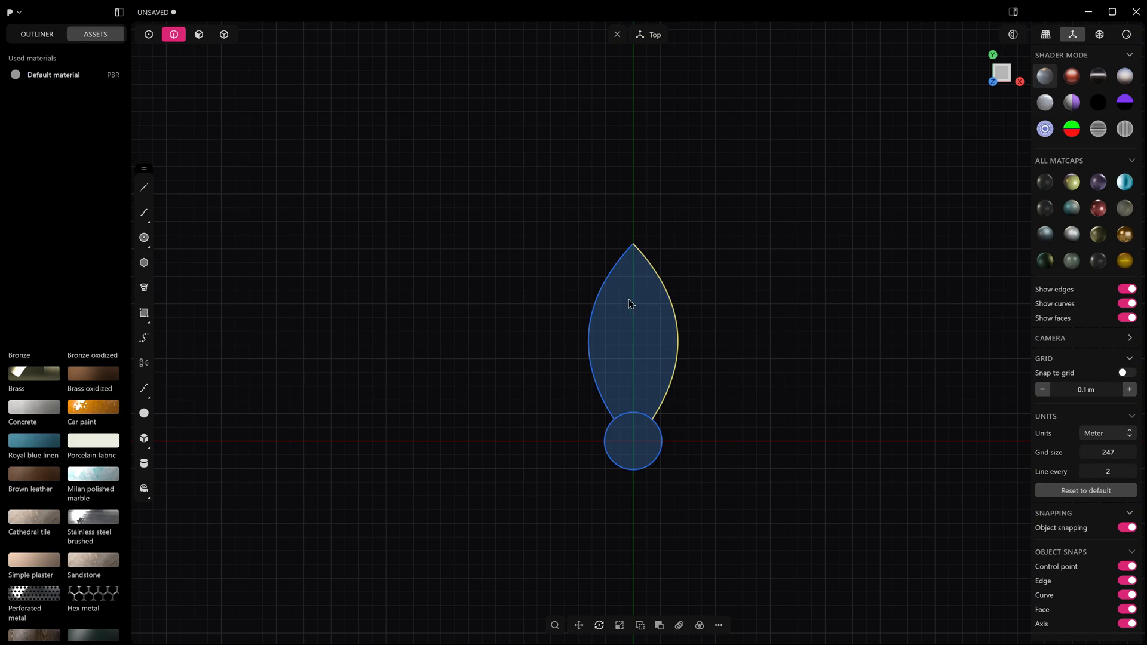
mouse_move(698, 625)
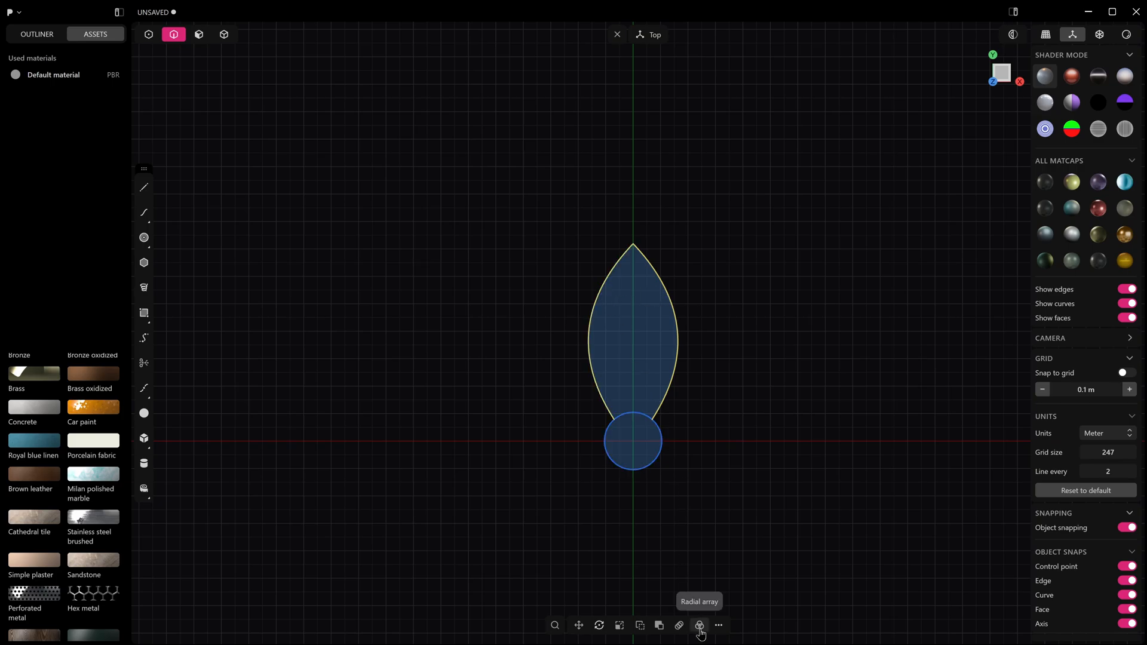
- Radially array the petal and circle into 17 copies around the circle centre
left_click(699, 626)
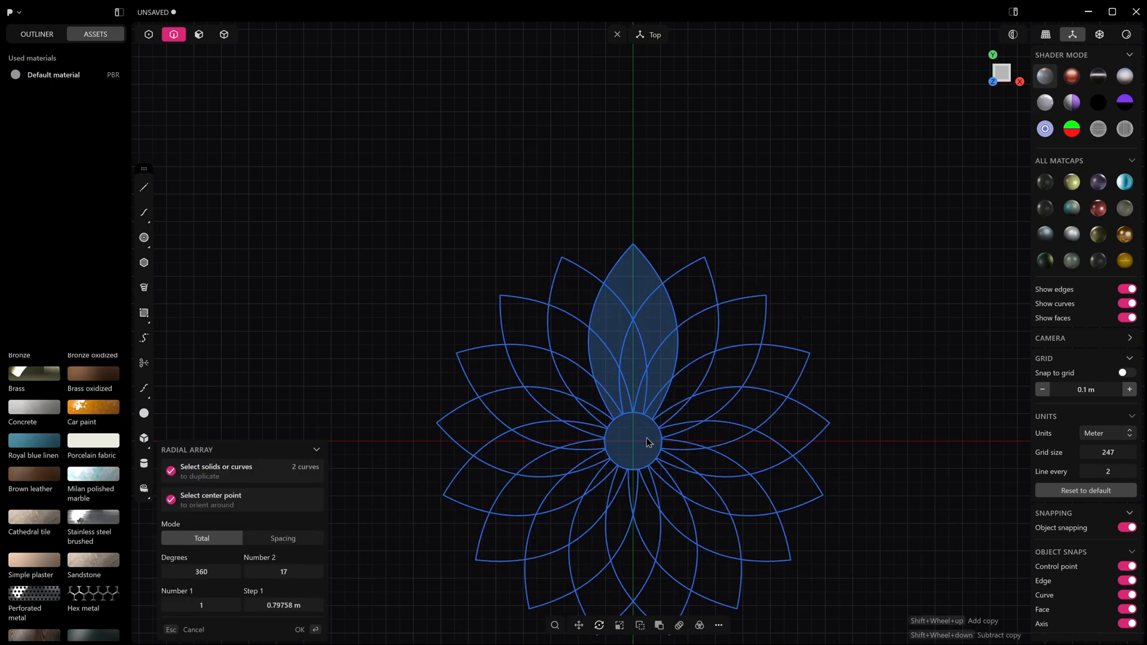
left_click(283, 571)
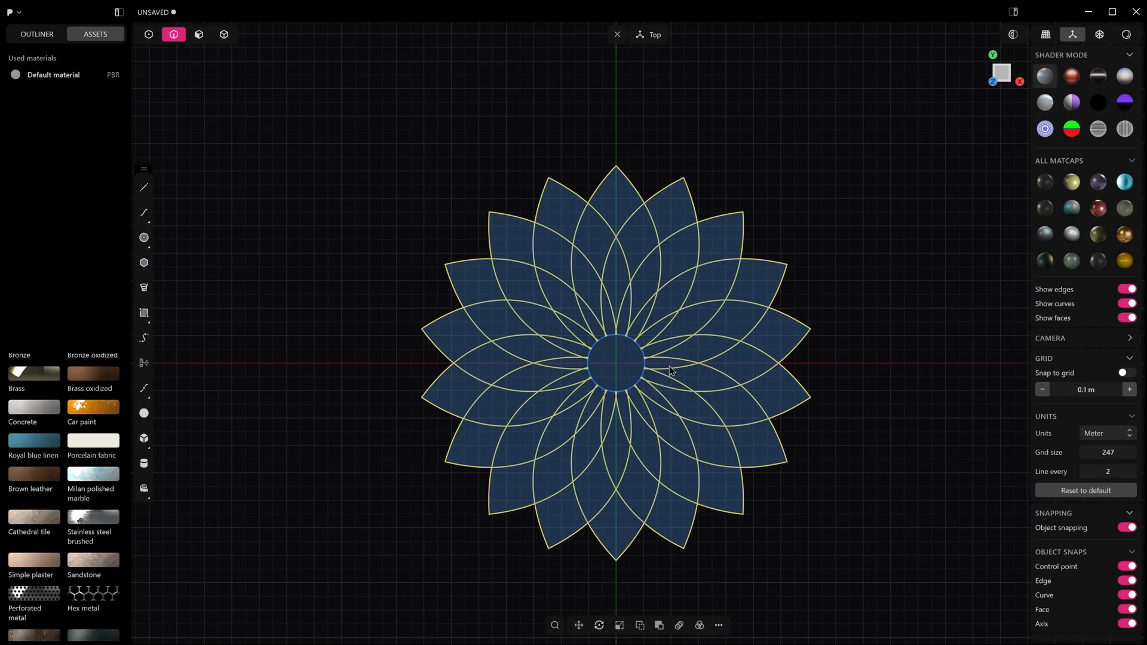
type("ex")
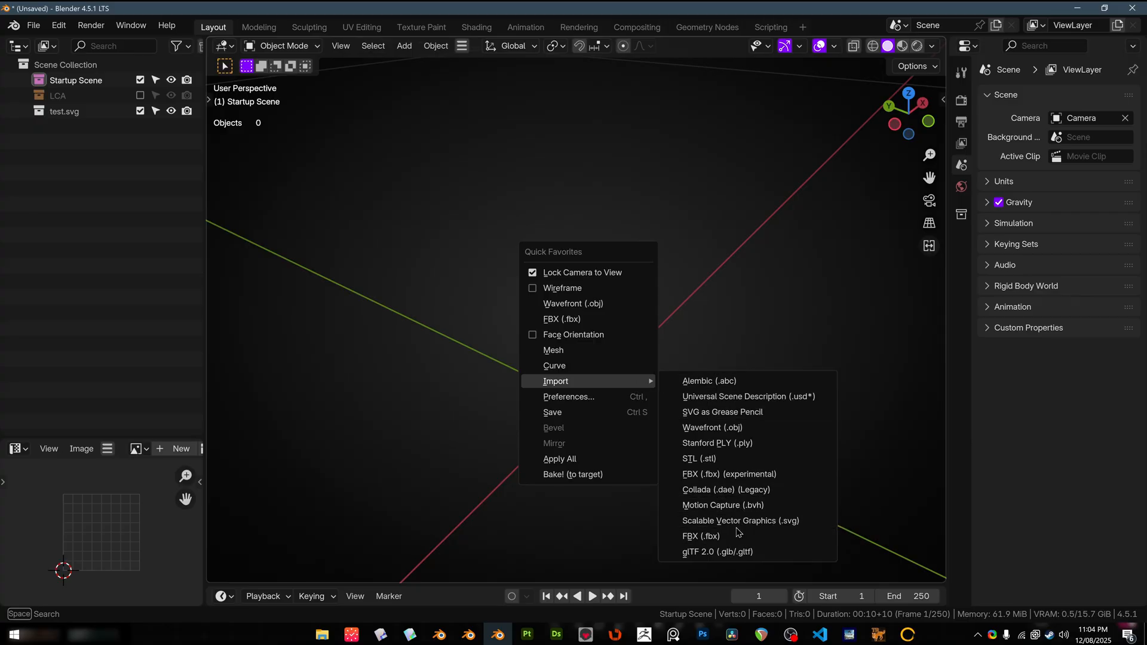
- Import the flower SVG as curves, toggle Edit Mode to inspect points, then select all
left_click(739, 520)
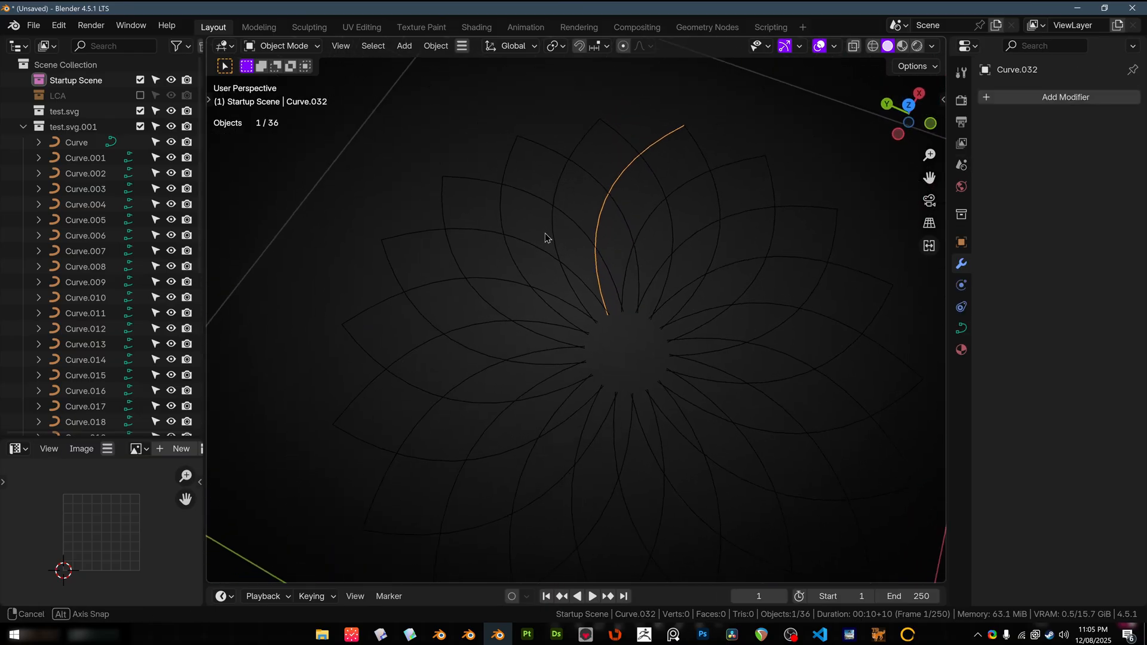
key("Tab")
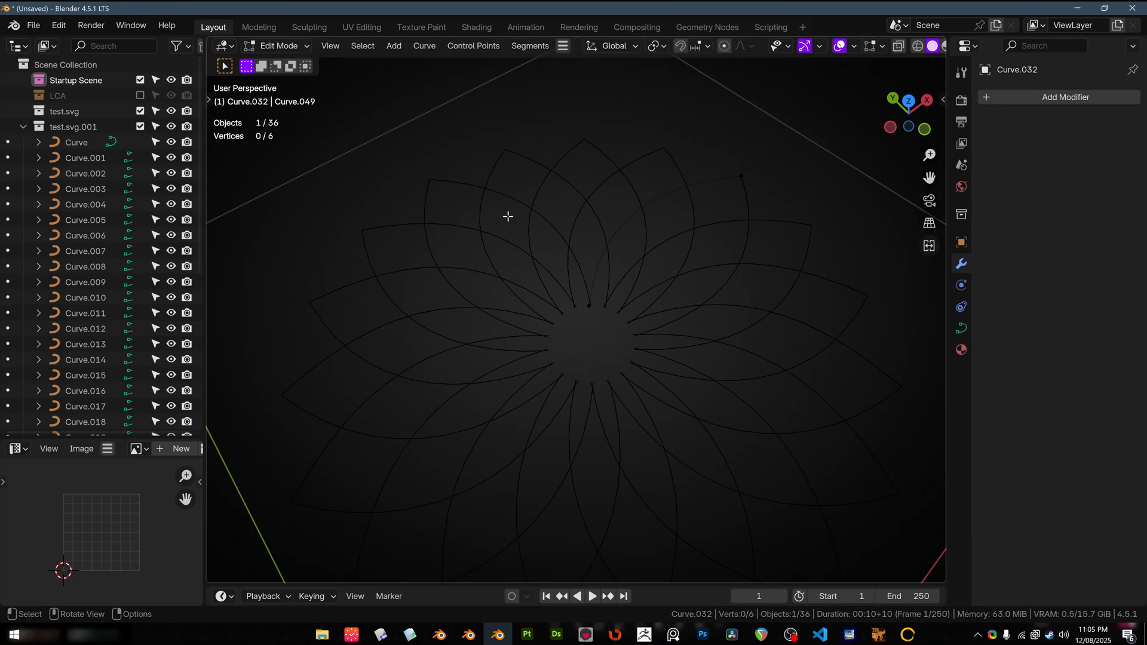
key("Tab")
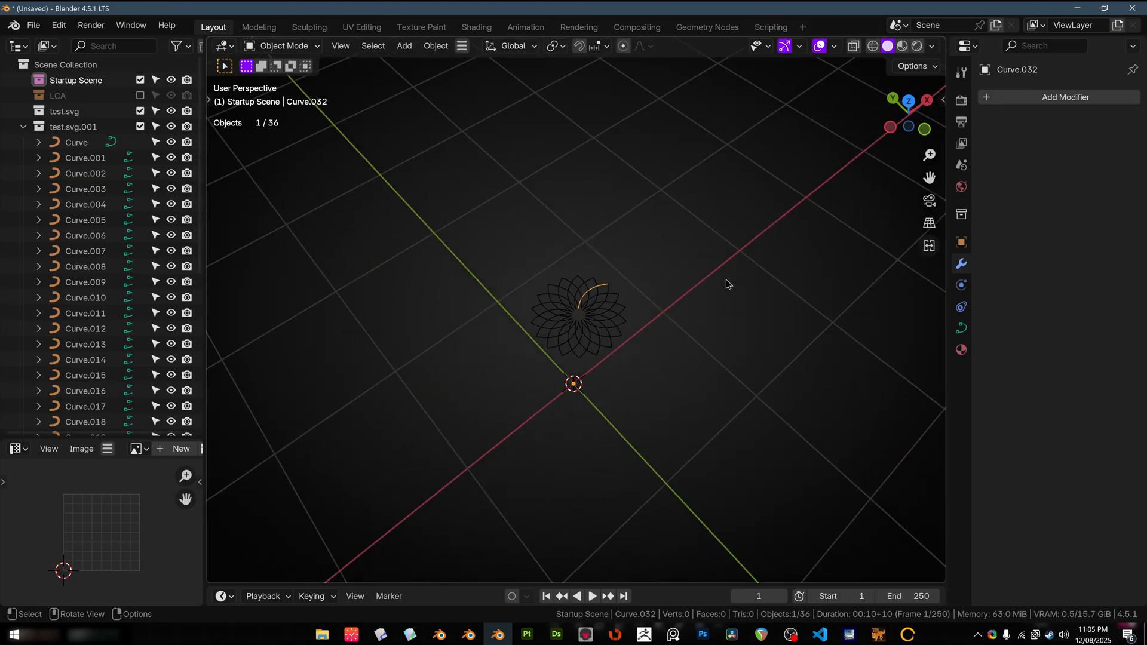
key("a")
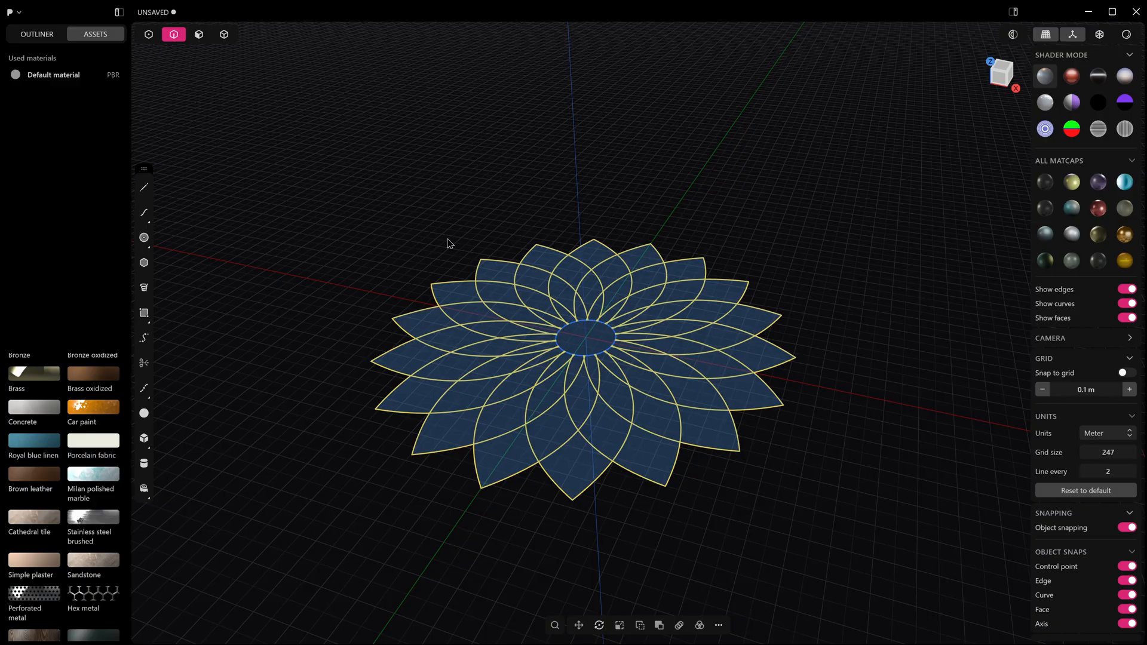
- Orbit Plasticity's viewport around the filled 17-petal flower
left_click_drag(450, 244, 466, 254)
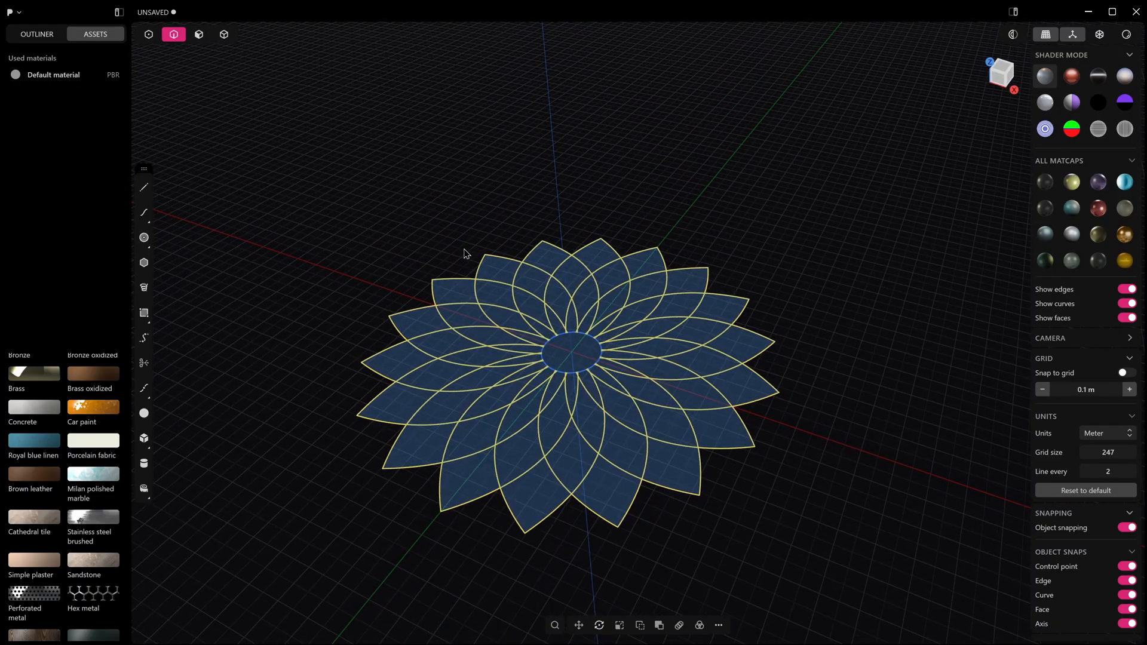